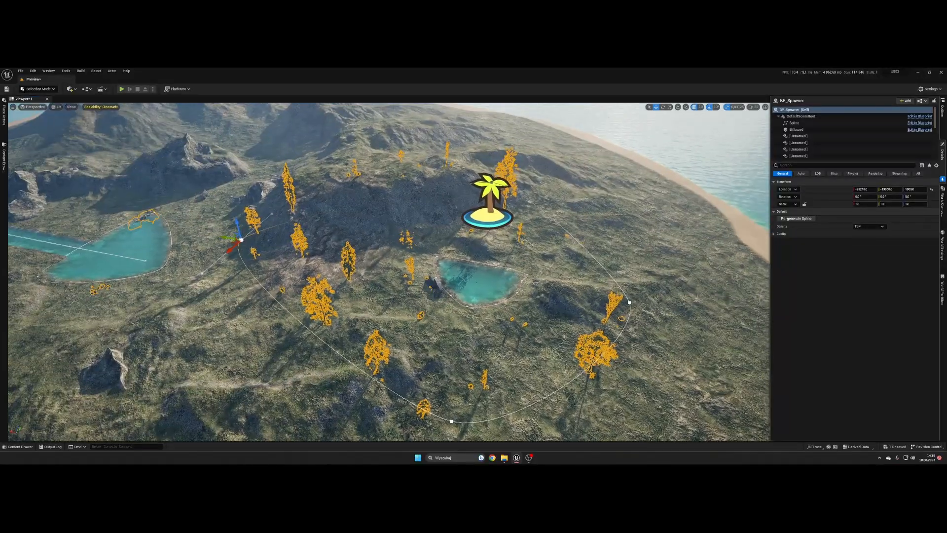
# - Set BP_Spawner's Density to Many in the Details panel
pyautogui.click(869, 225)
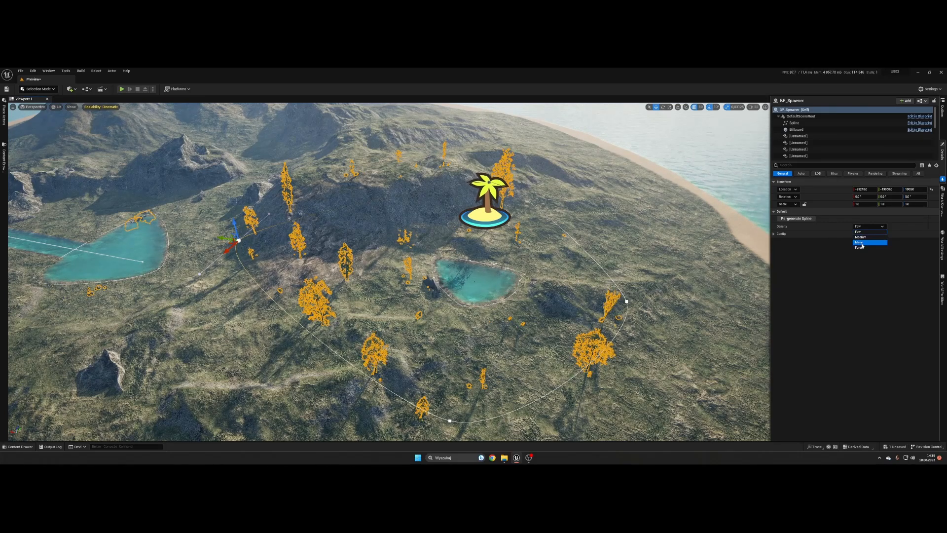
pyautogui.click(858, 242)
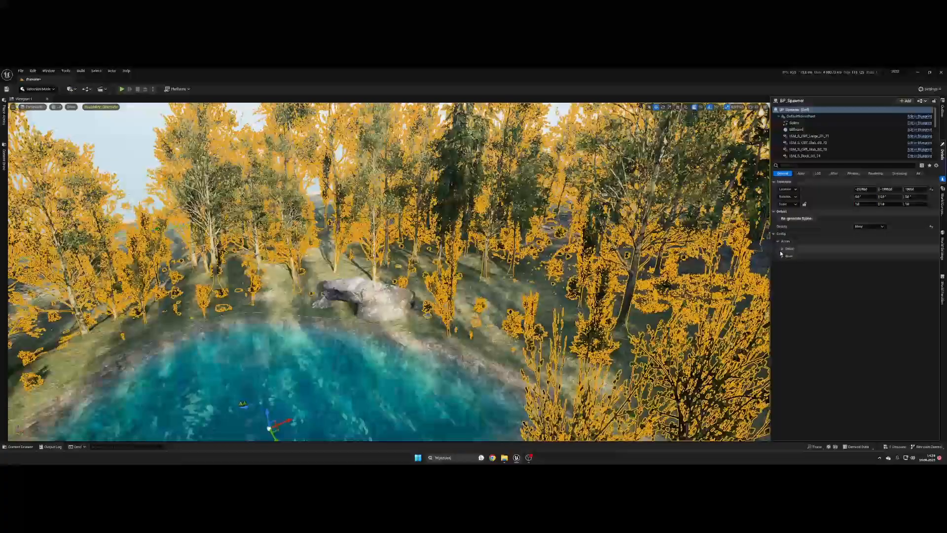
pyautogui.click(782, 248)
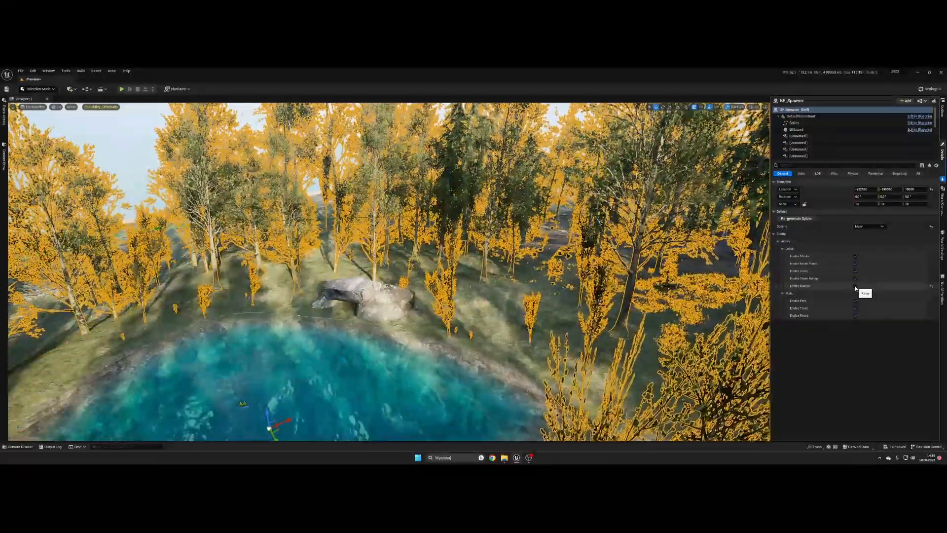
pyautogui.click(855, 286)
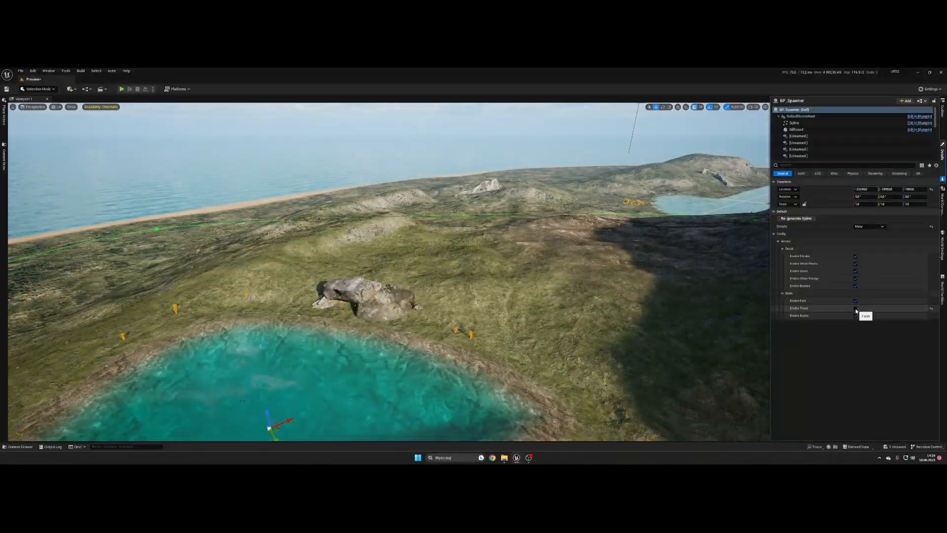
pyautogui.click(855, 307)
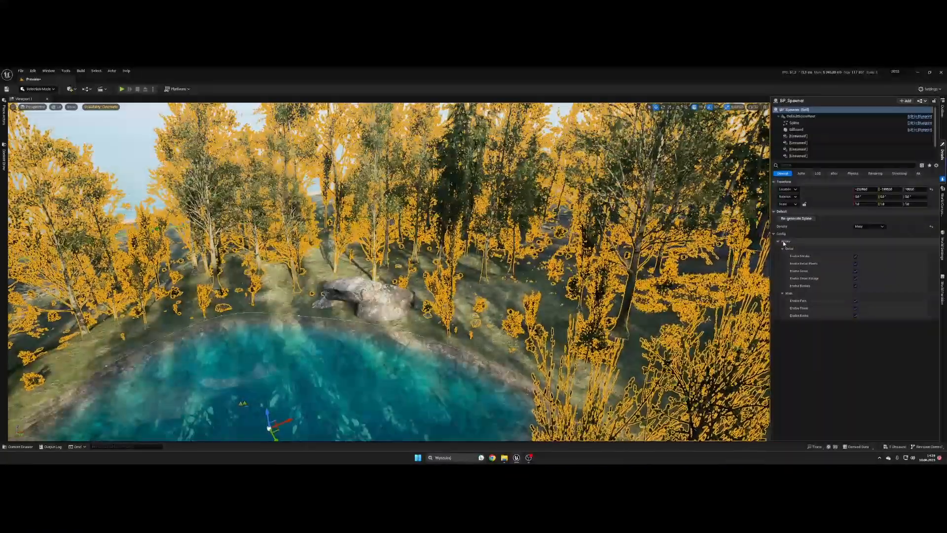
pyautogui.click(774, 241)
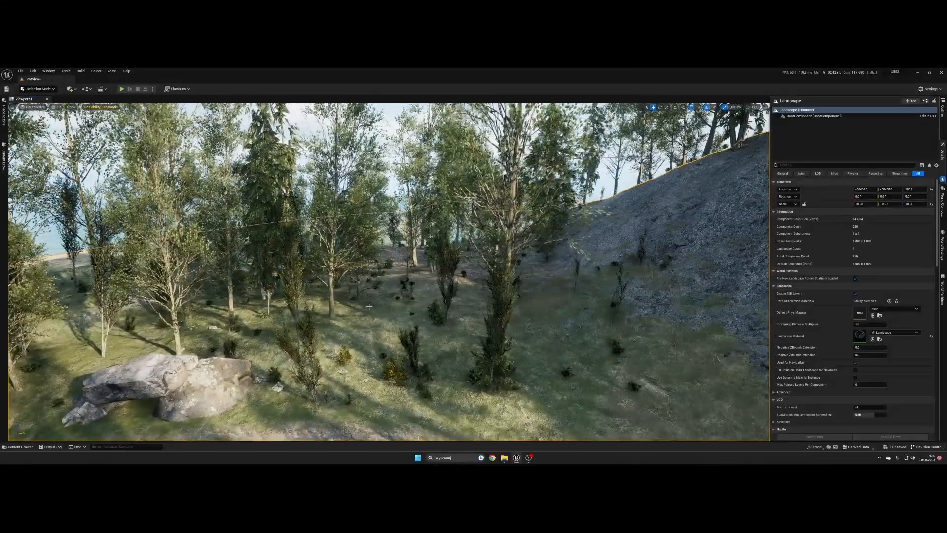
# - Open the Content Drawer to browse the project's Blueprints, including BP_Path
pyautogui.click(20, 446)
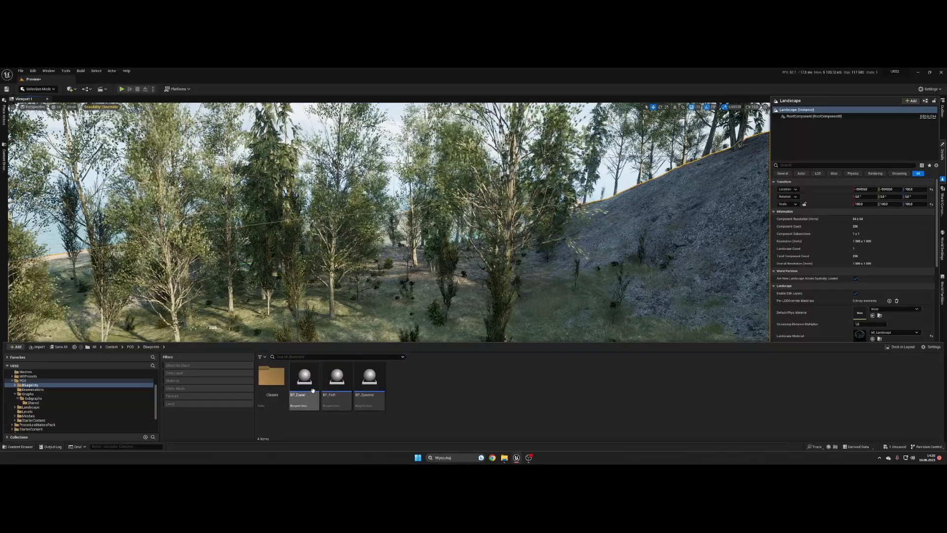
pyautogui.moveTo(334, 384)
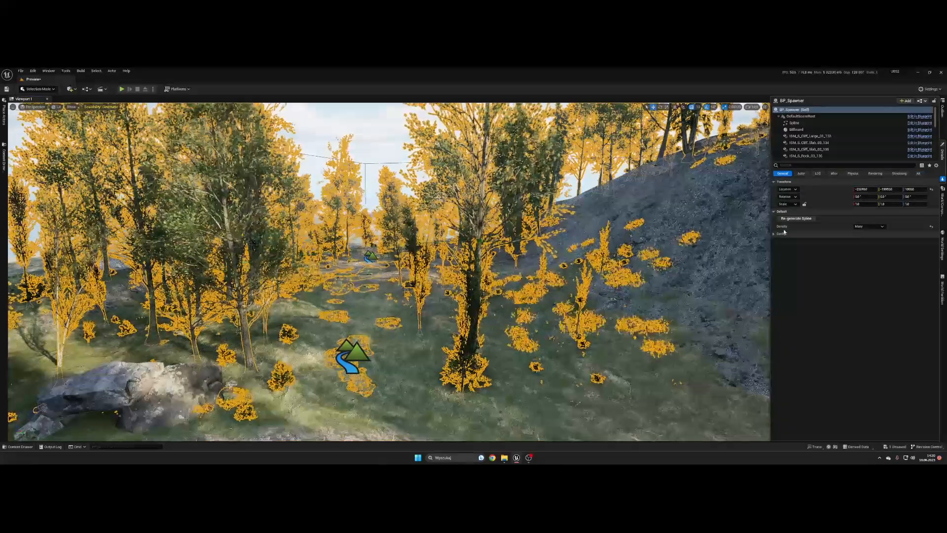
# - Untick Enable Rocks under BP_Spawner's Config > Actors > Main settings
pyautogui.click(774, 233)
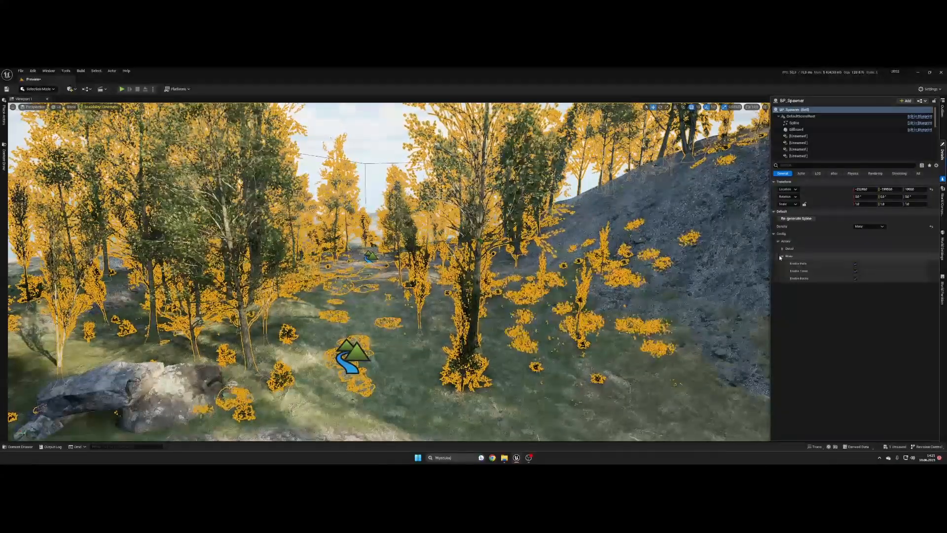
pyautogui.click(773, 233)
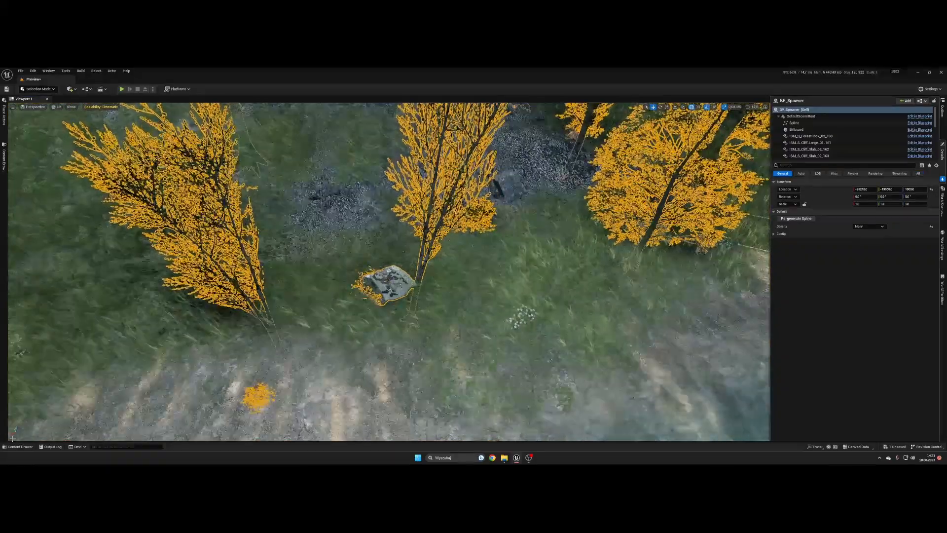
pyautogui.click(20, 446)
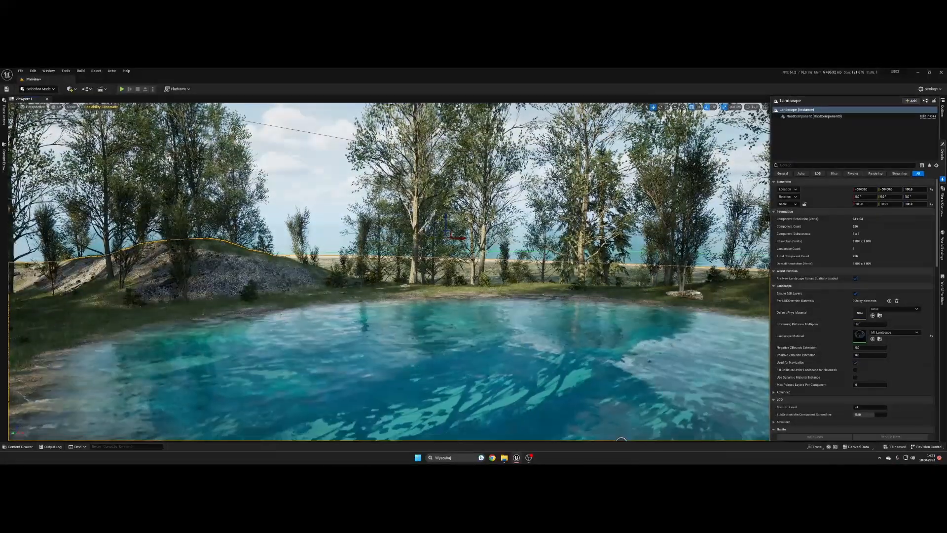
# - Browse the Shared subgraph folder in the Content Drawer, then Play the level
pyautogui.click(20, 447)
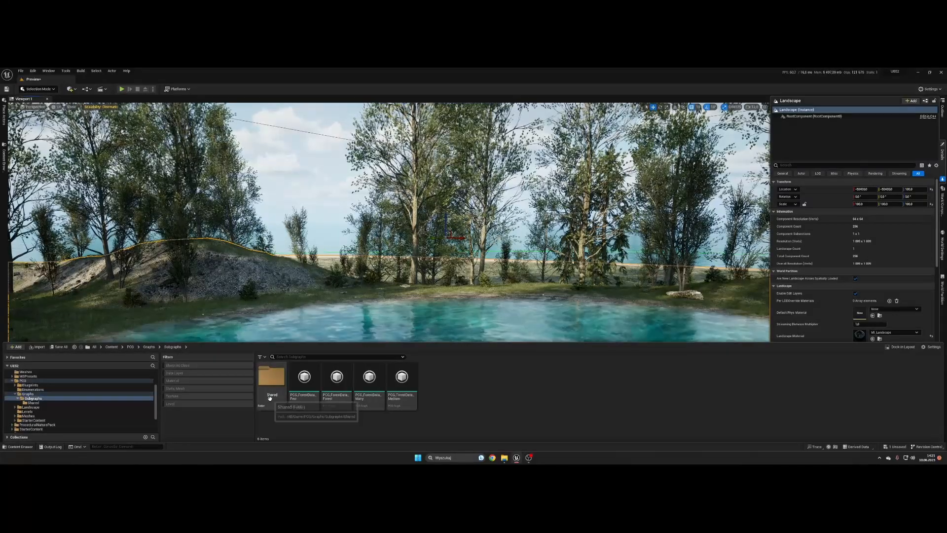
pyautogui.click(271, 377)
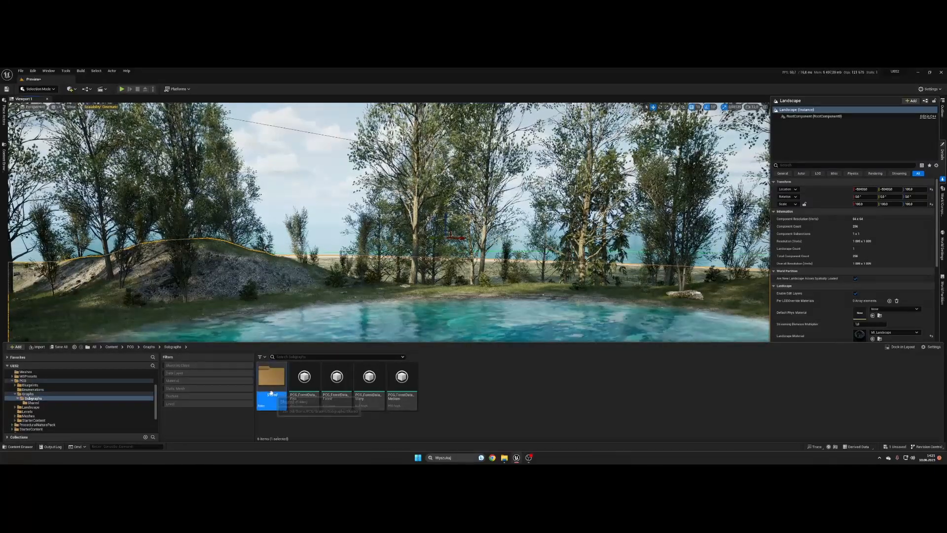
pyautogui.click(33, 403)
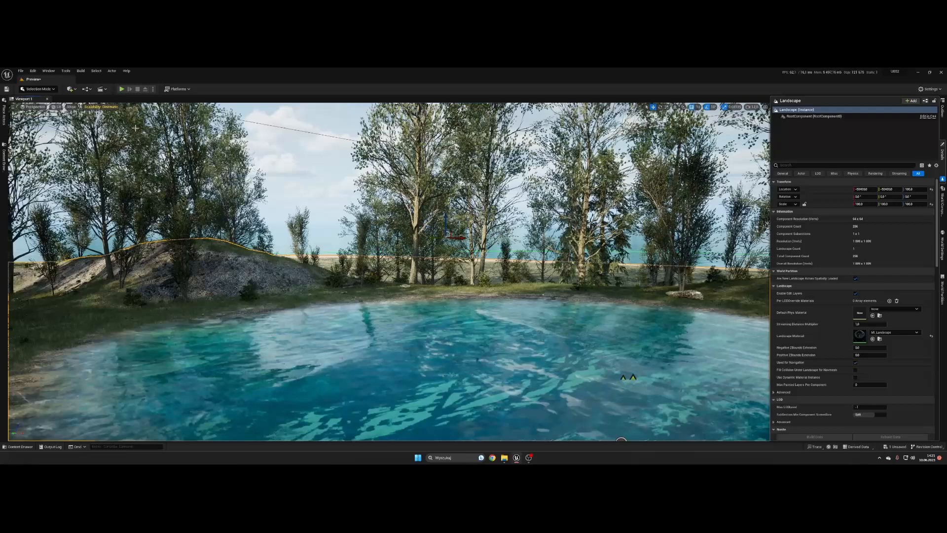
pyautogui.click(122, 89)
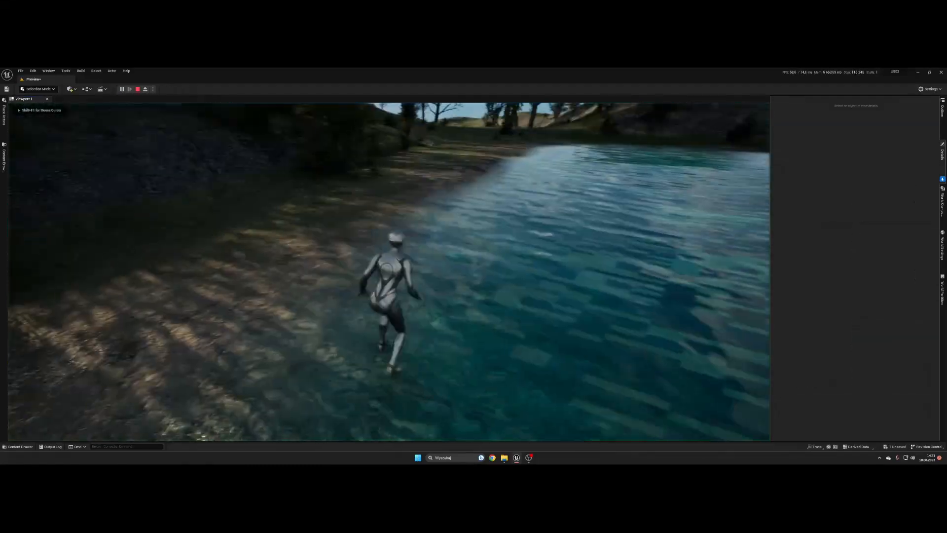